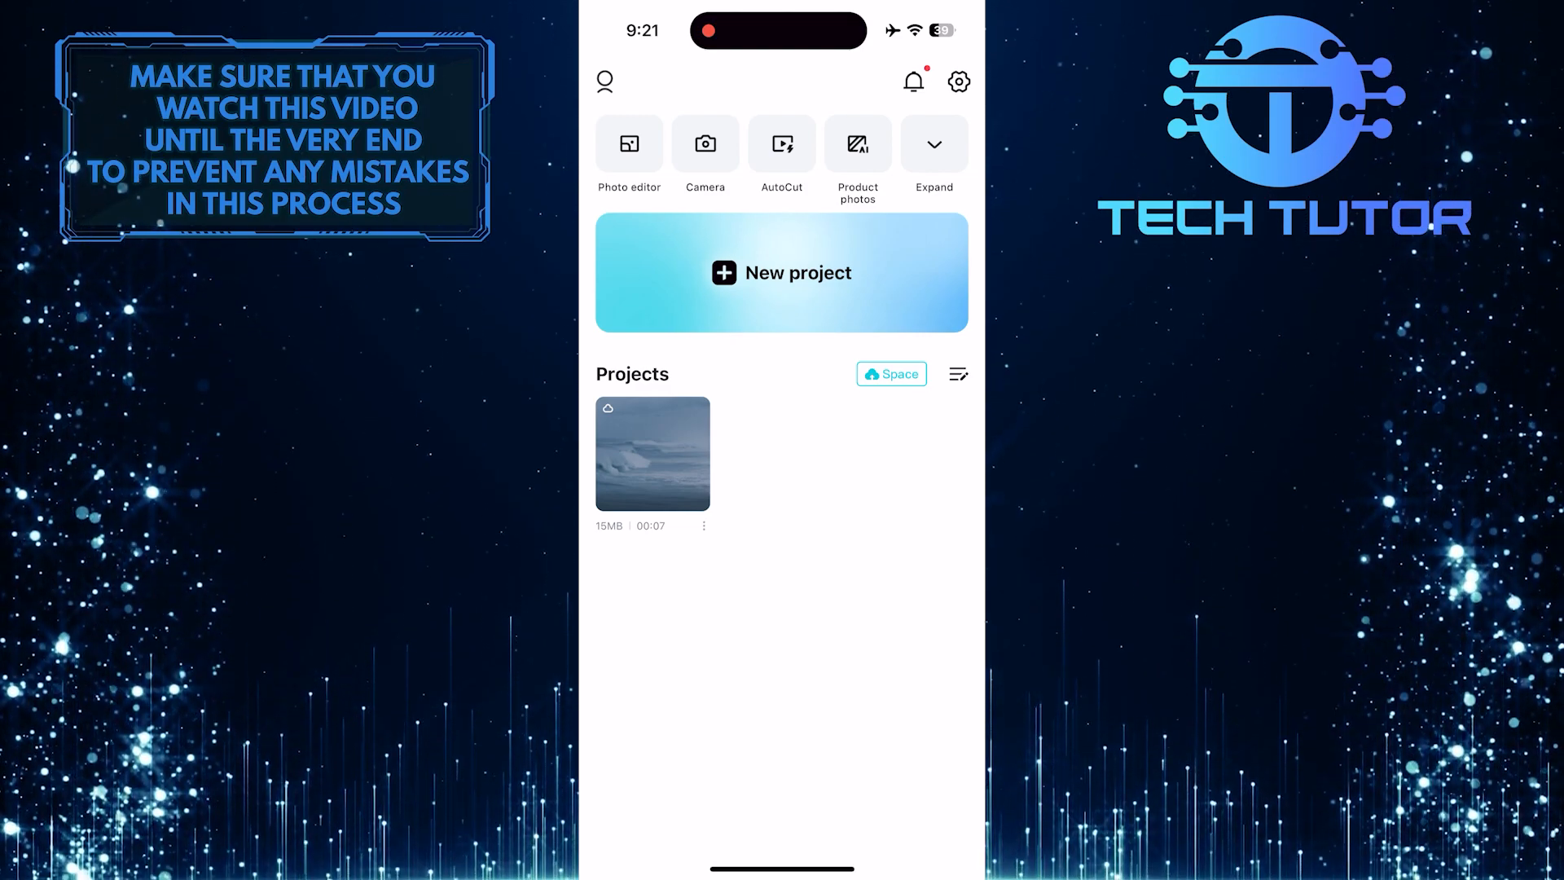
Delete the ocean-wave project from the Projects list on the home screen
click(704, 524)
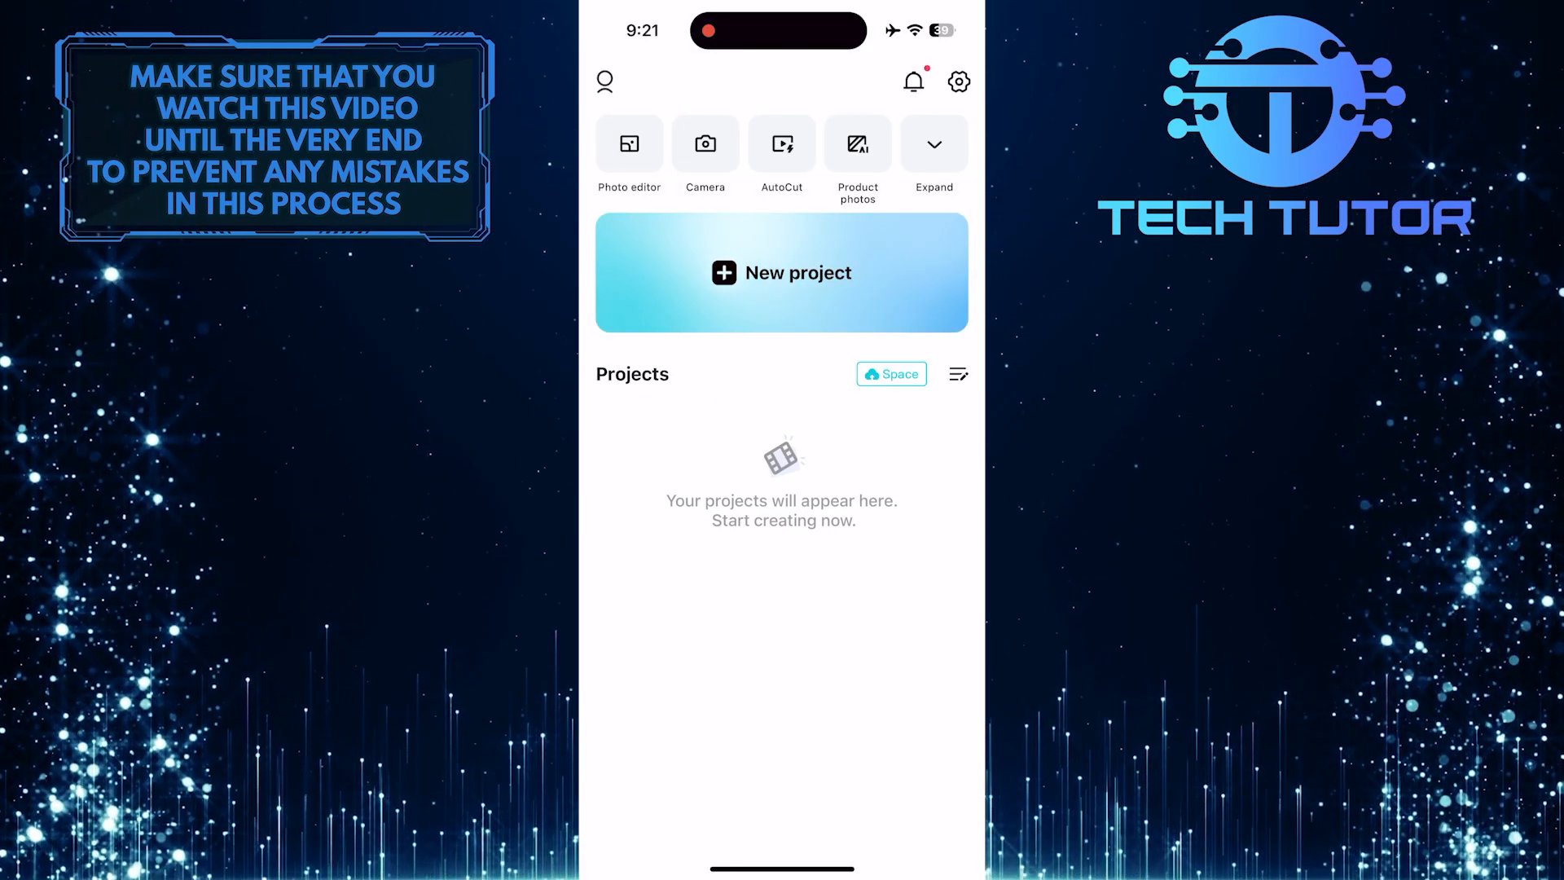
Open Space from the button beside the Projects heading
click(891, 374)
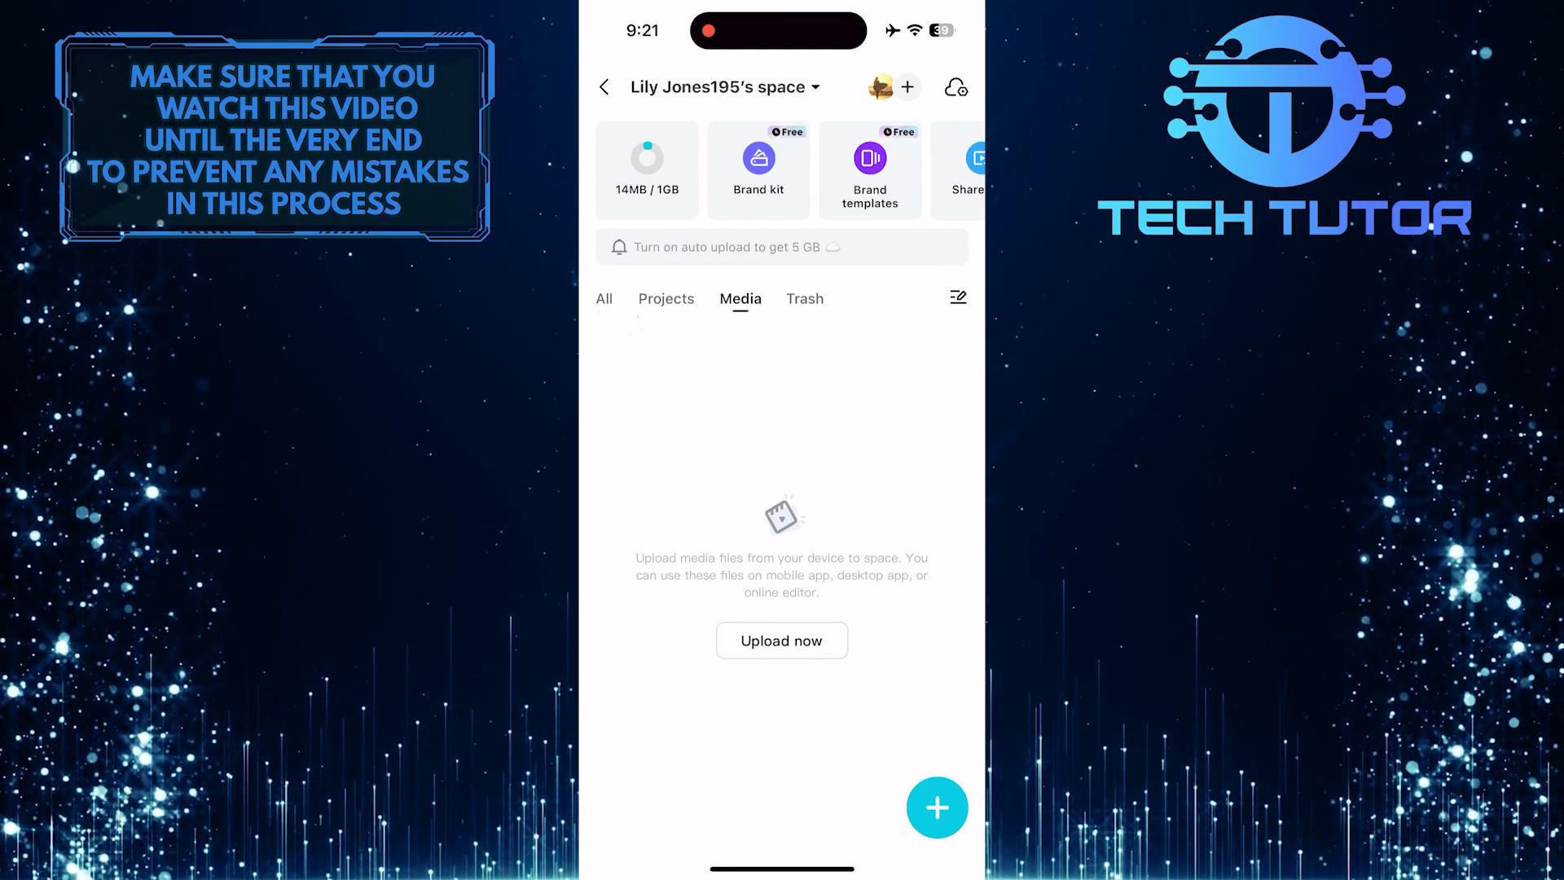
Show every Space item under All to reach the 0427 project's options
click(604, 299)
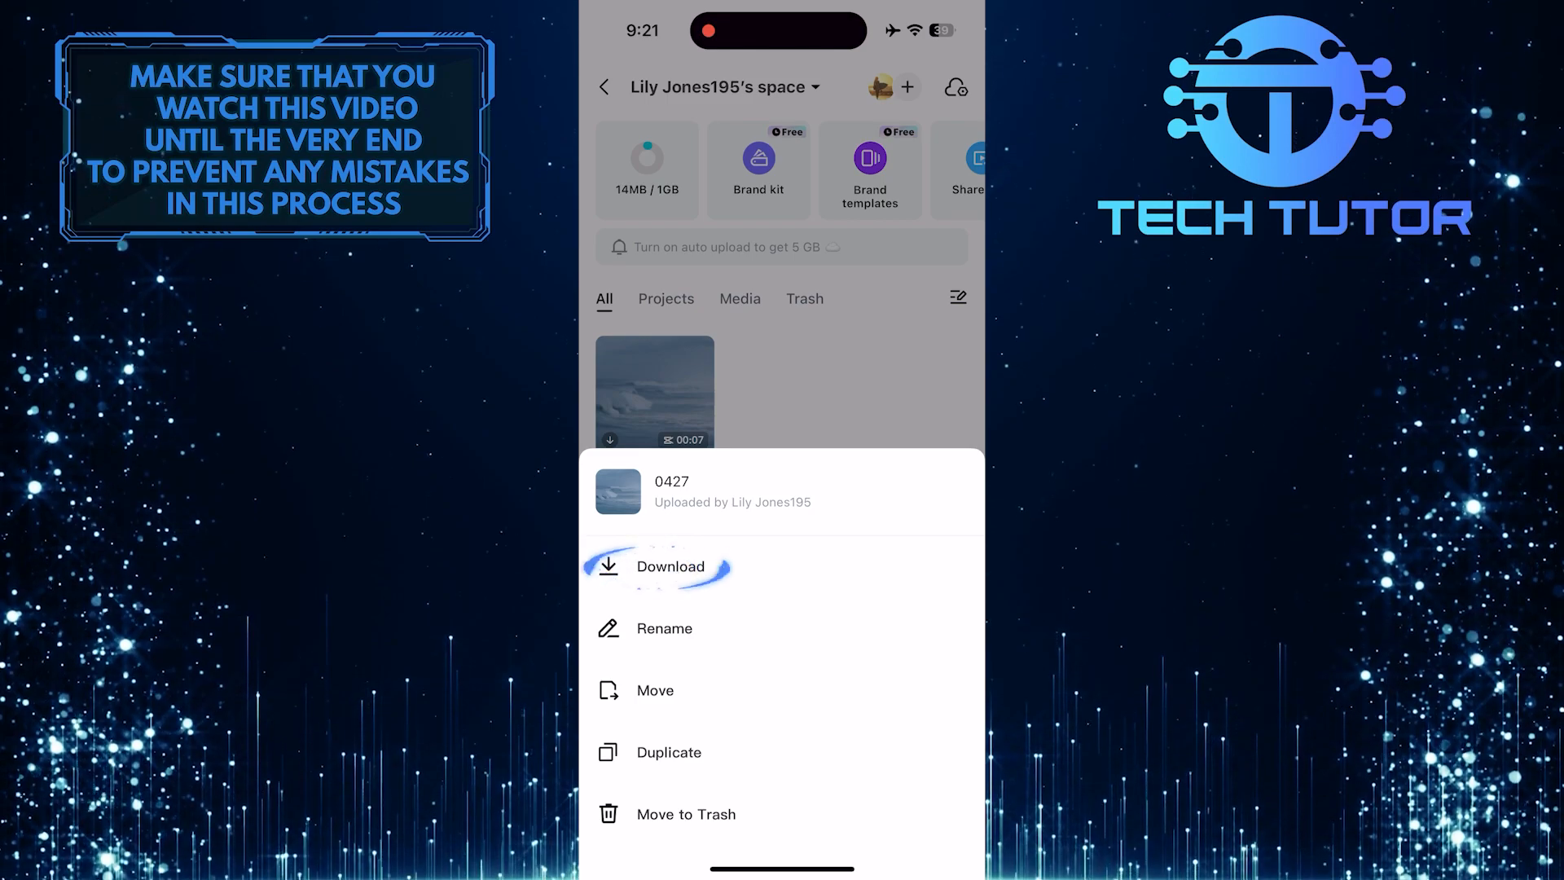
Download the 0427 project to the device, then return to the All items list
click(671, 565)
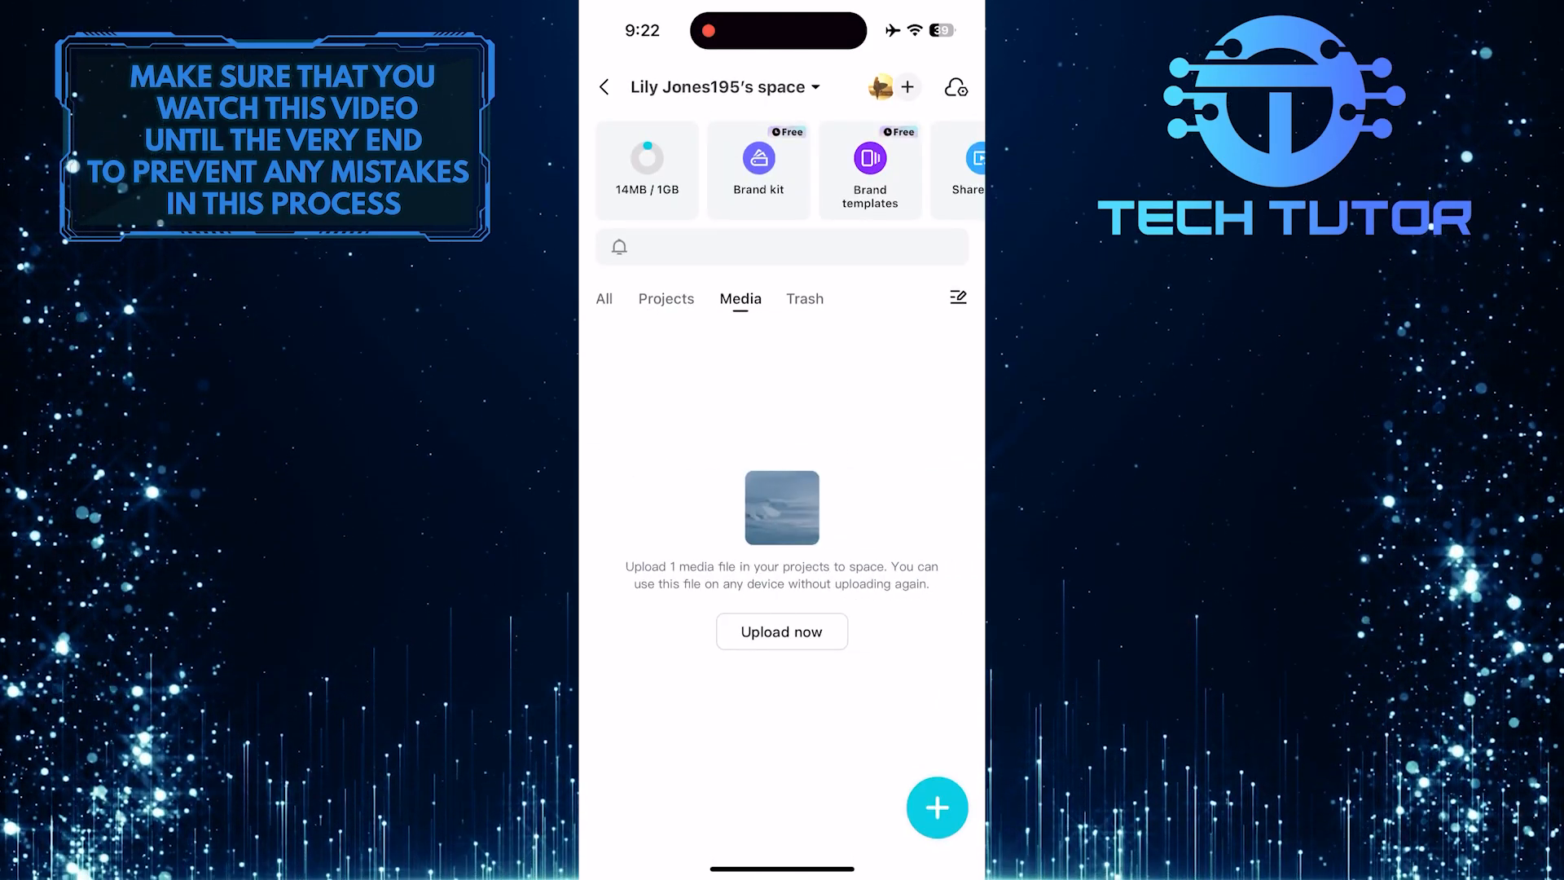
click(604, 299)
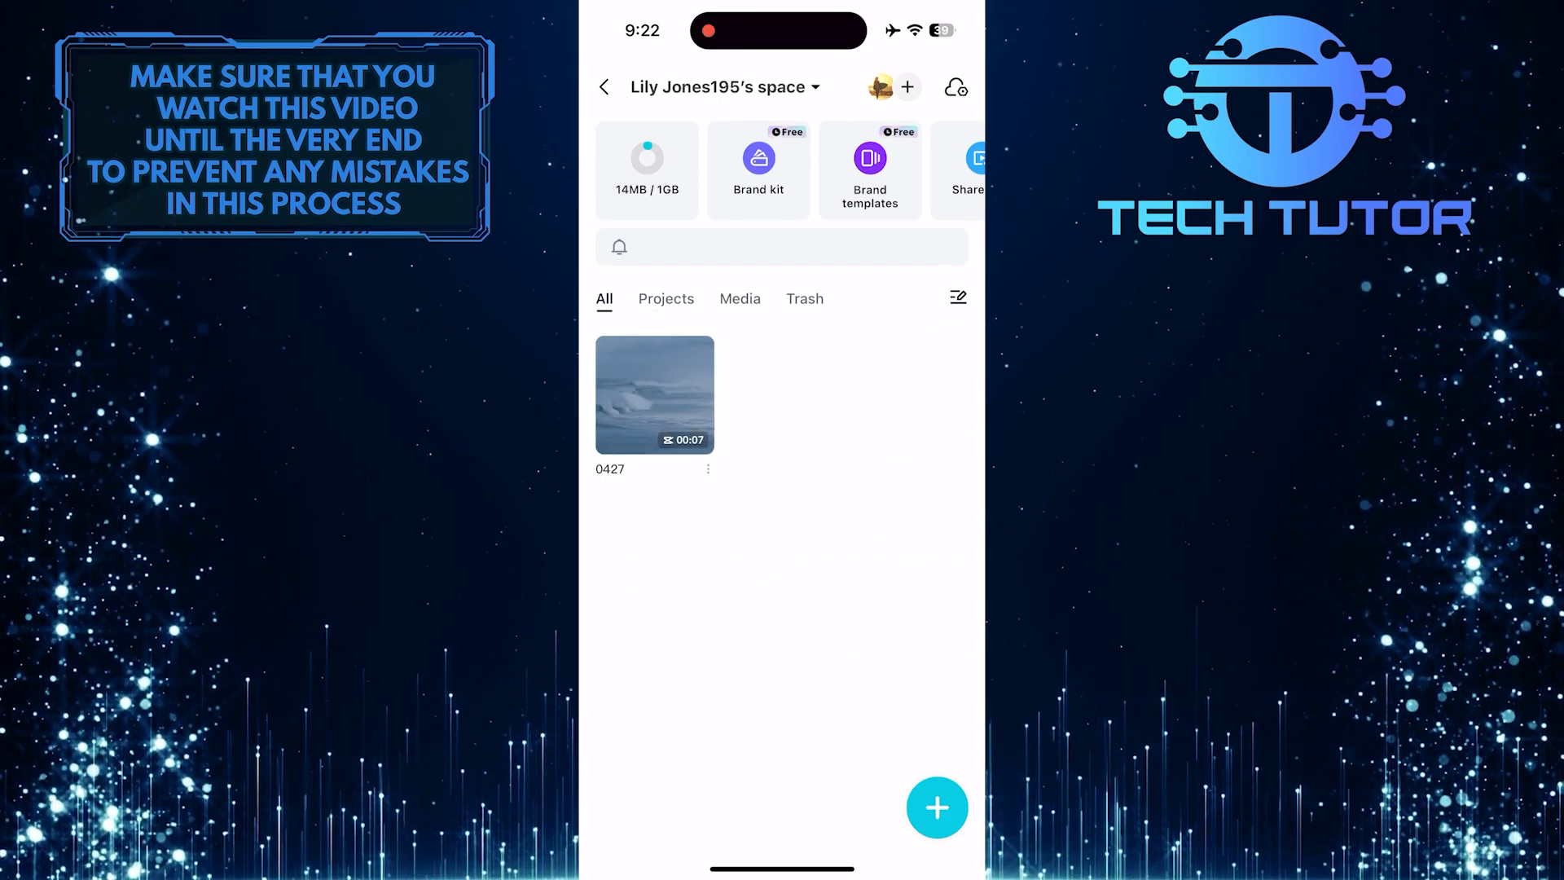